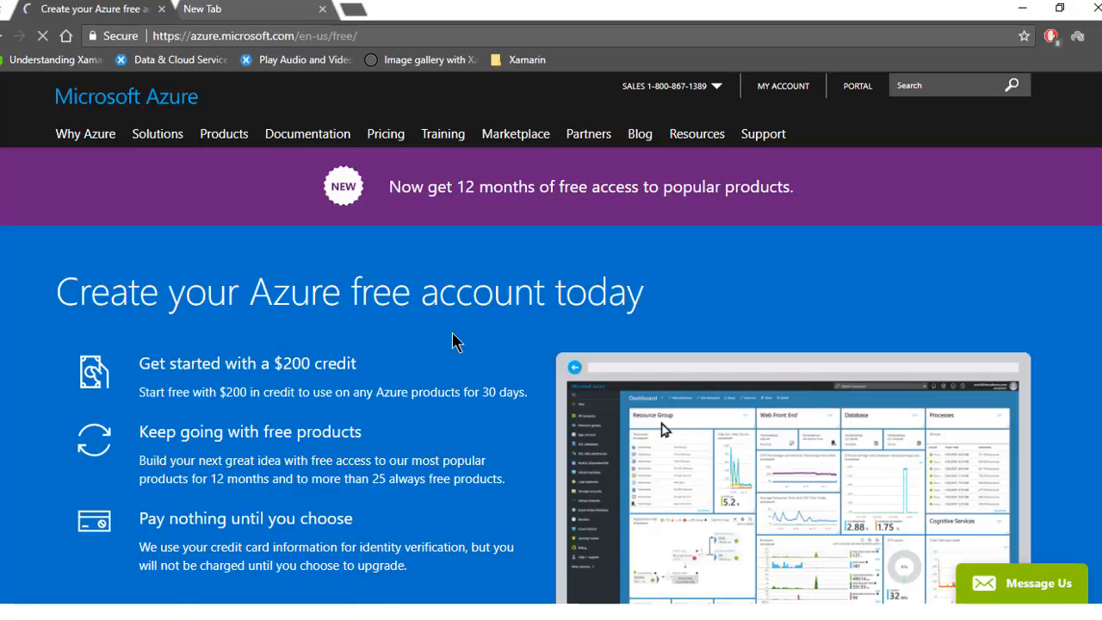
- Start the Azure free account sign-up and sign in with the Microsoft account
scroll("down", 3)
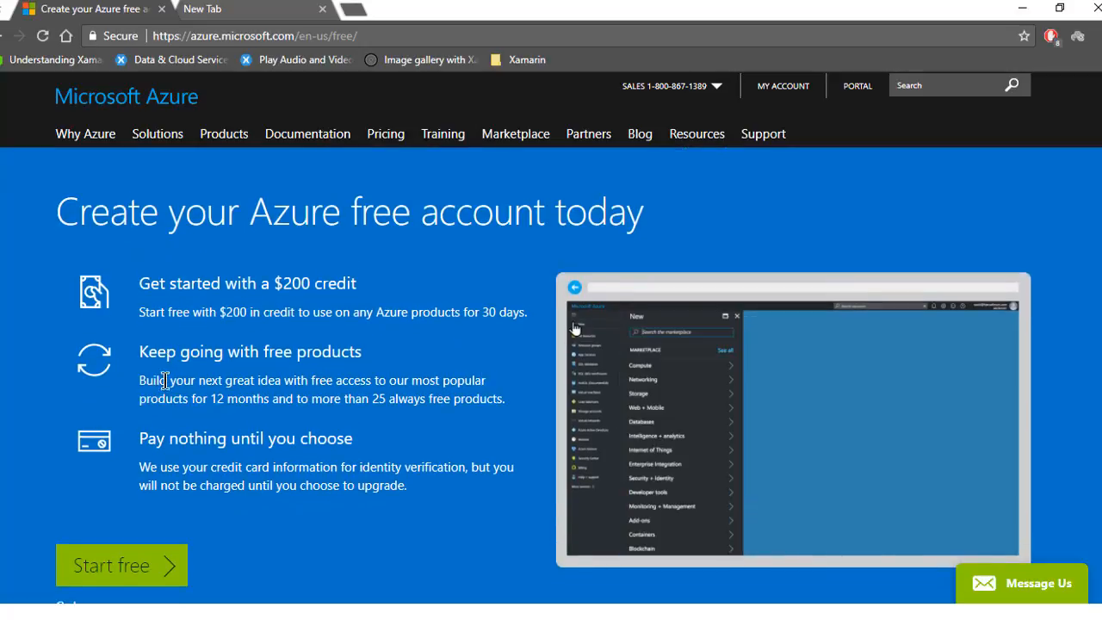
left_click(640, 364)
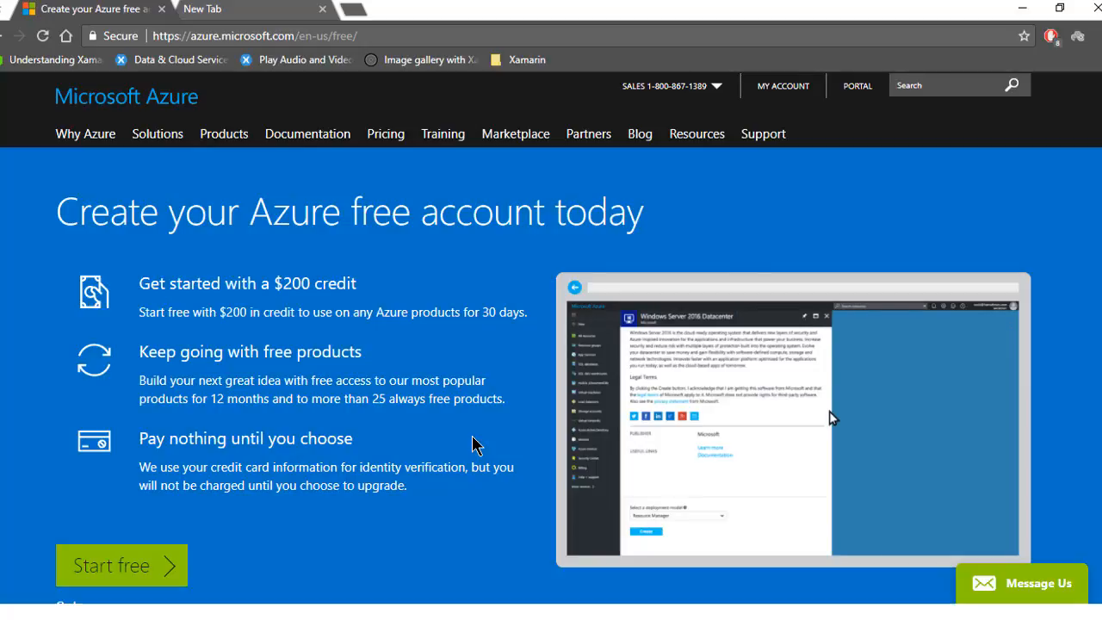
left_click(121, 565)
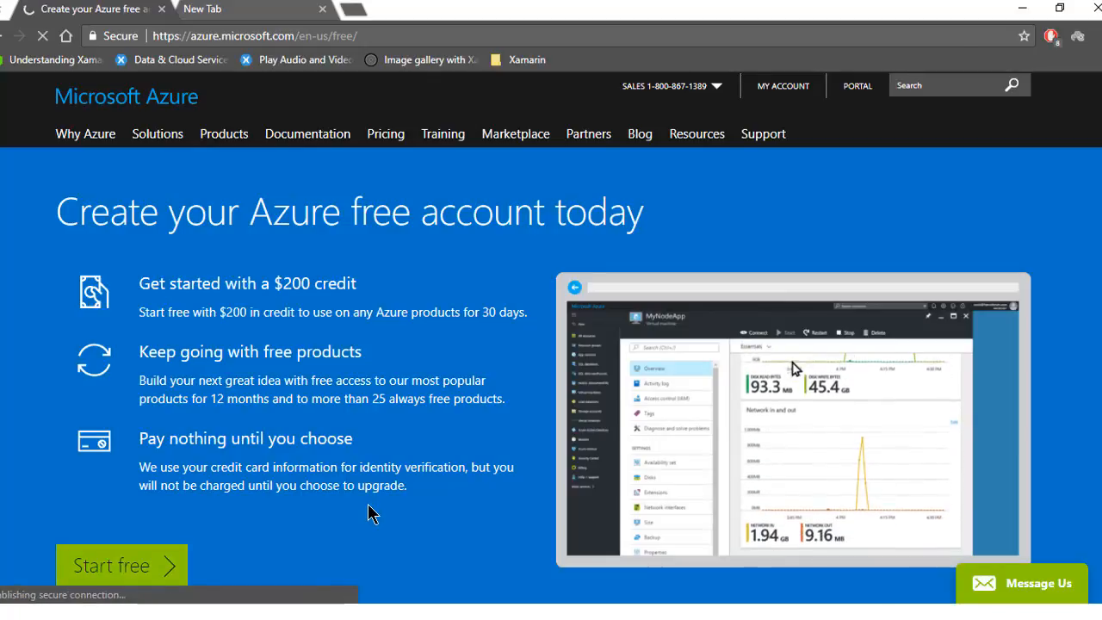
type("asfe")
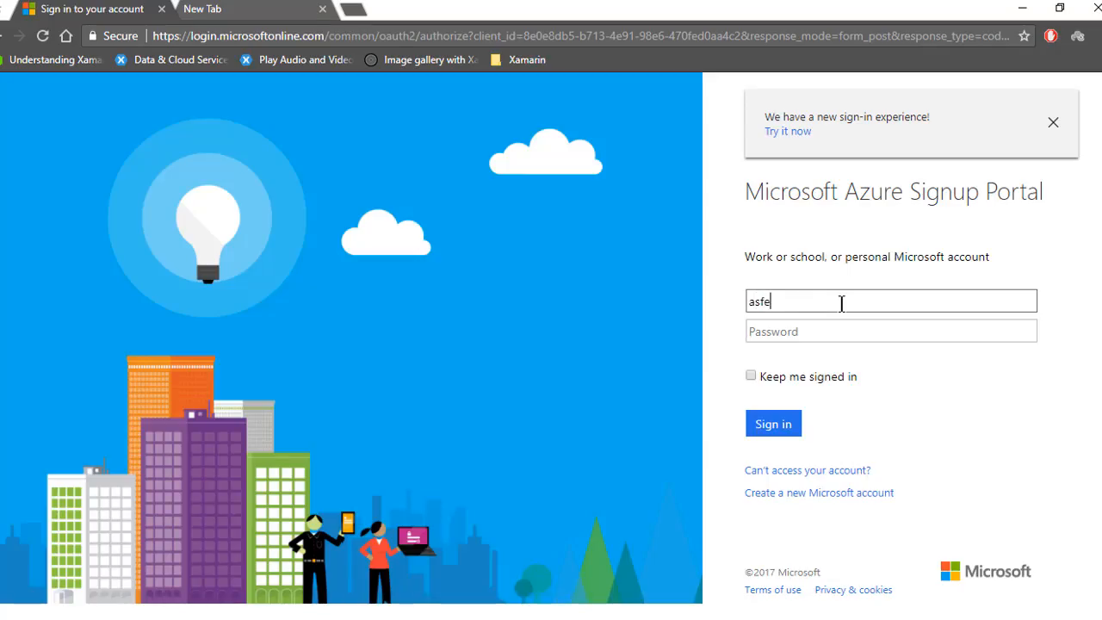
left_click(772, 423)
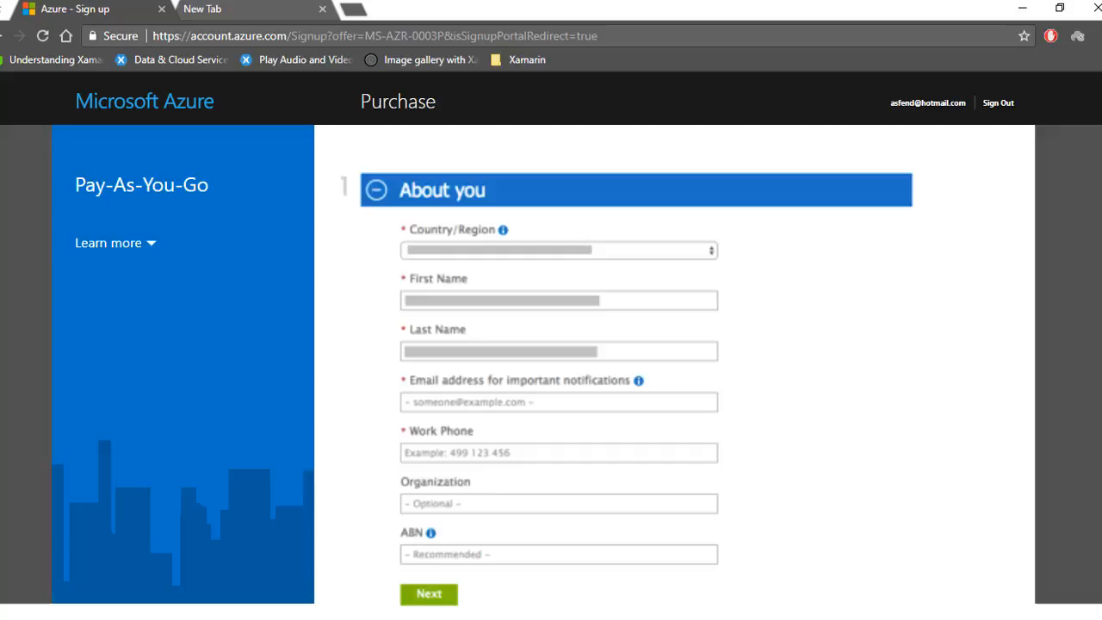
- Accept the subscription agreement and submit the sign-up to create the Free Trial
left_click(428, 593)
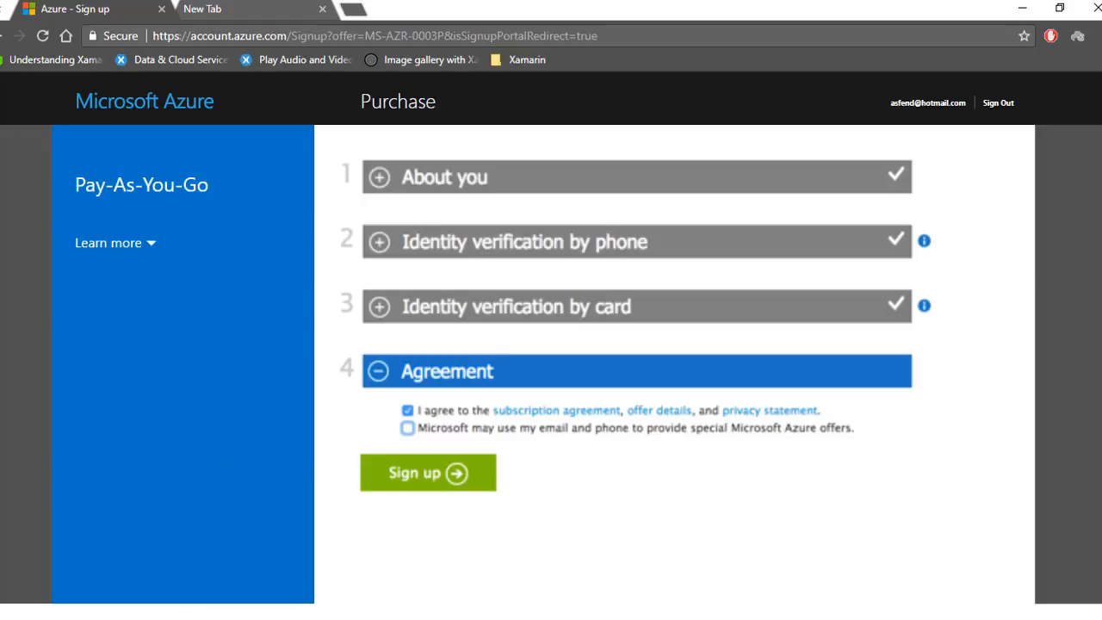
left_click(428, 473)
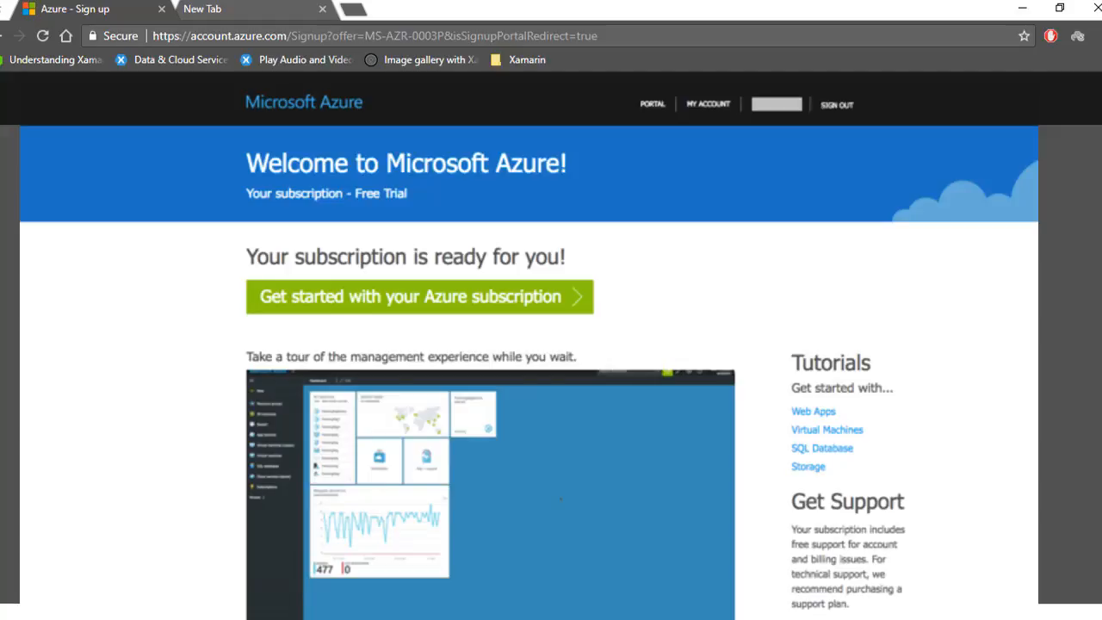